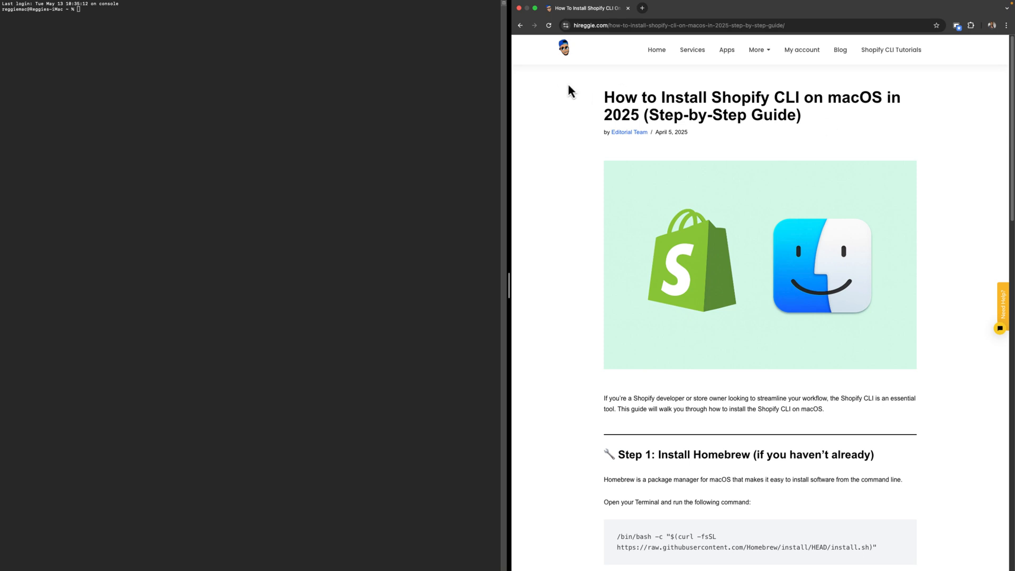
# Highlight the guide's title and scroll to Step 1: Install Homebrew.
pyautogui.moveTo(603, 97); pyautogui.dragTo(776, 97)
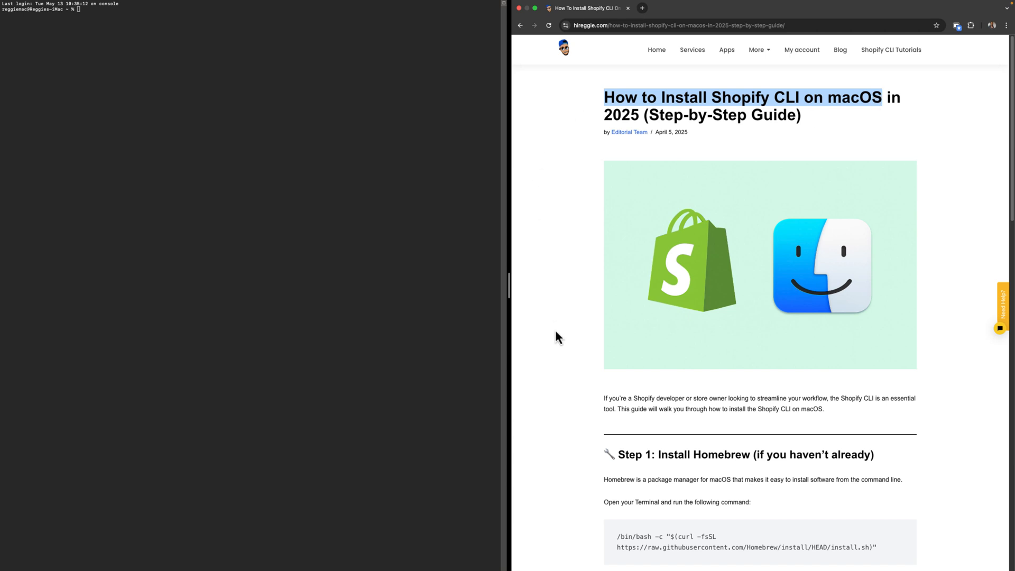
pyautogui.write('ter')
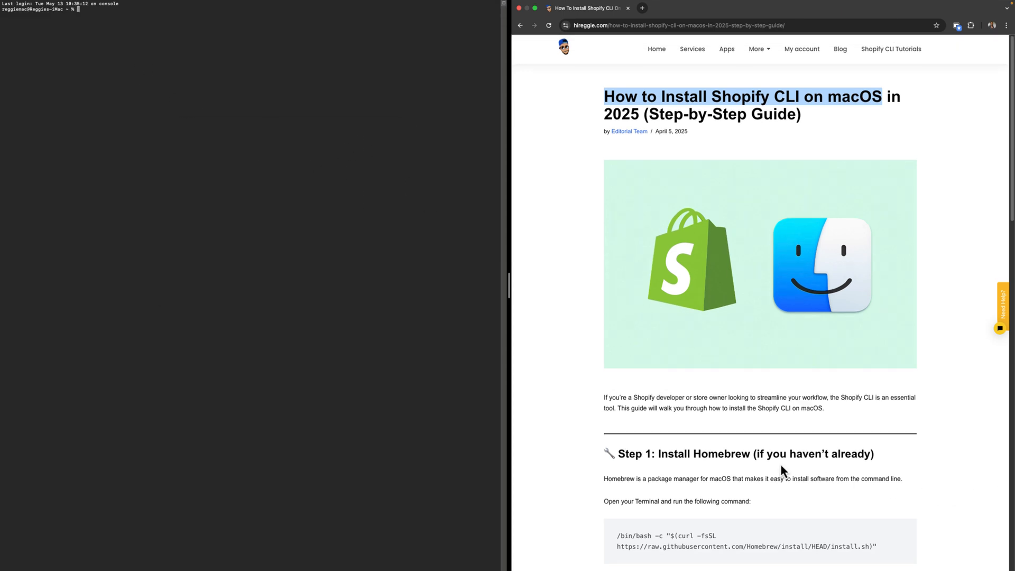
pyautogui.scroll(-3)
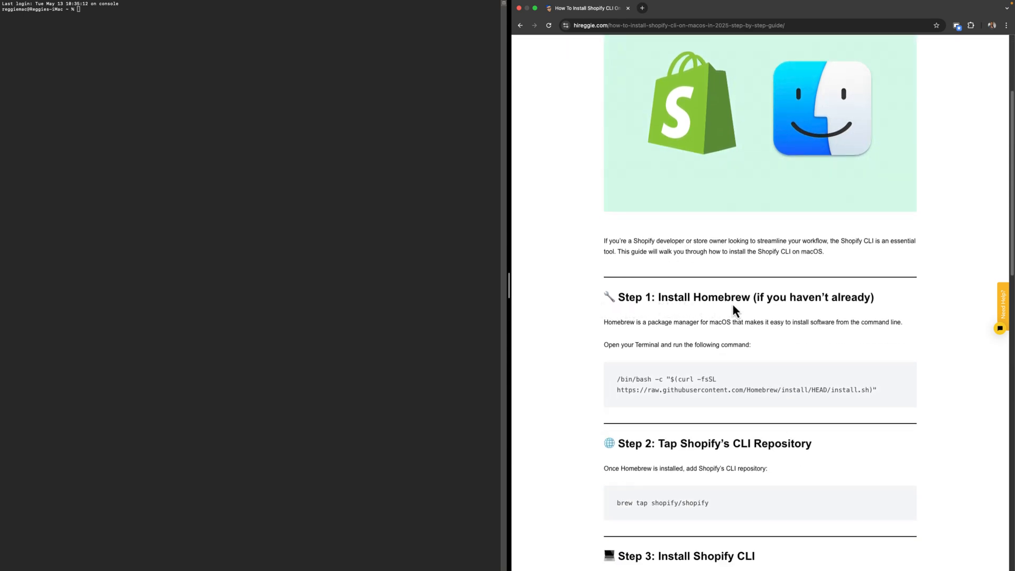
pyautogui.moveTo(689, 325)
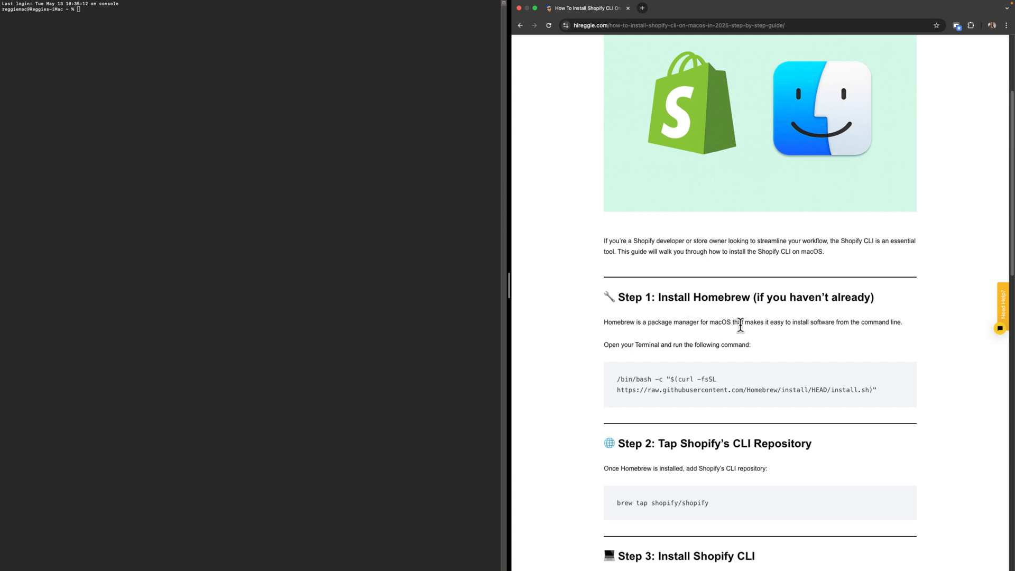
pyautogui.moveTo(936, 335)
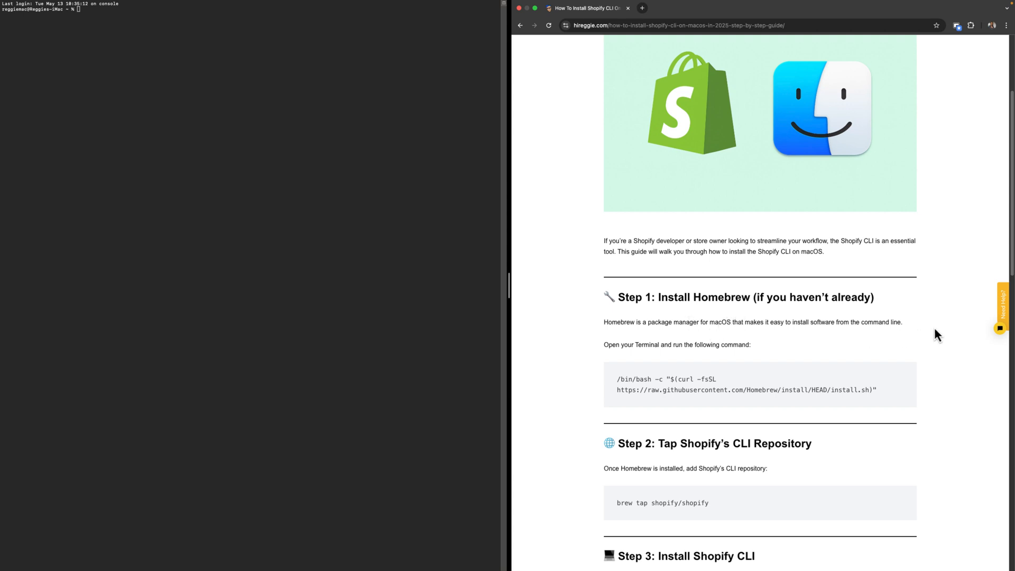
# Copy the guide's /bin/bash curl Homebrew install command and run it in Terminal.
pyautogui.moveTo(615, 379); pyautogui.dragTo(678, 389)
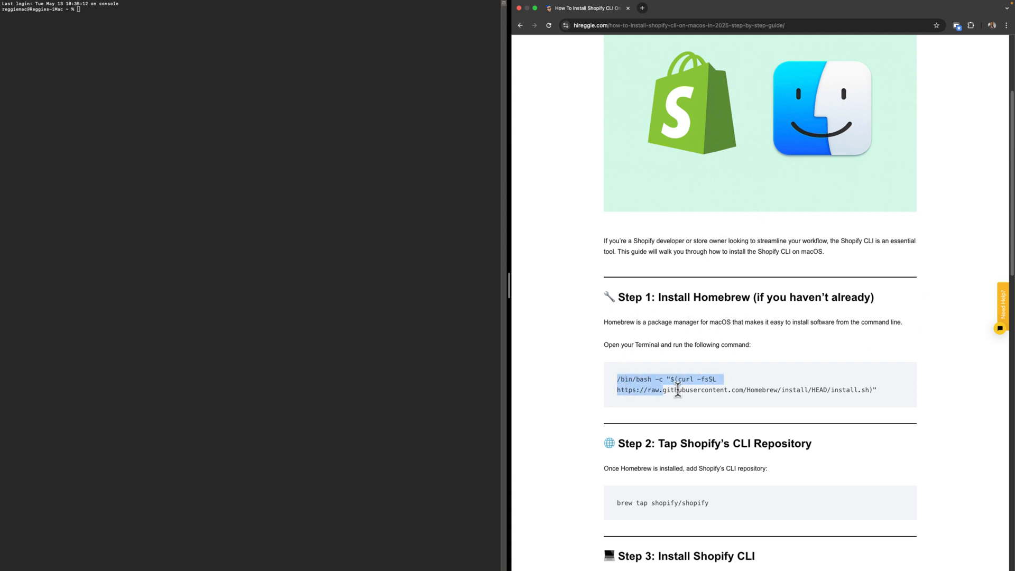
pyautogui.rightClick(678, 389)
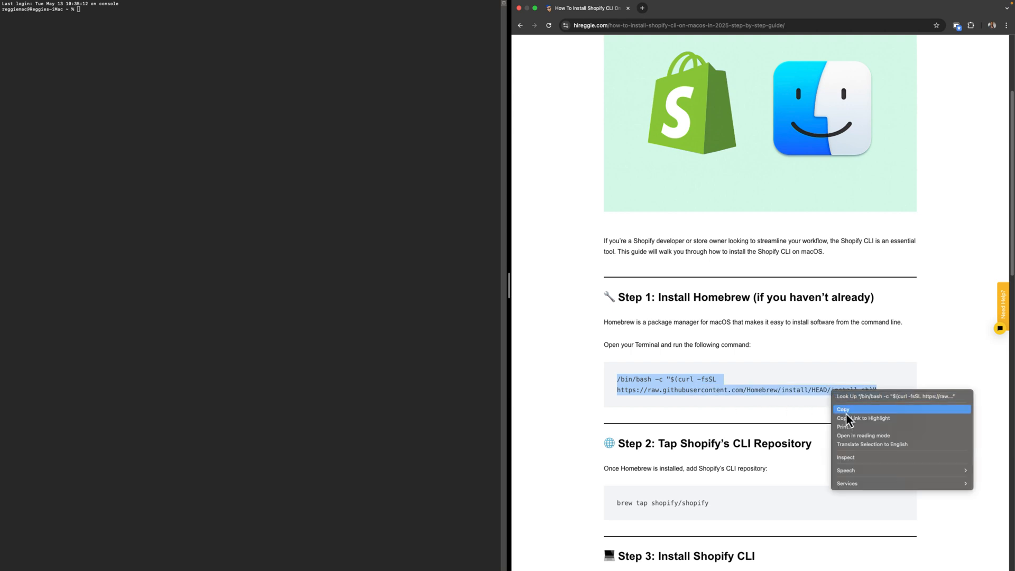
pyautogui.click(842, 409)
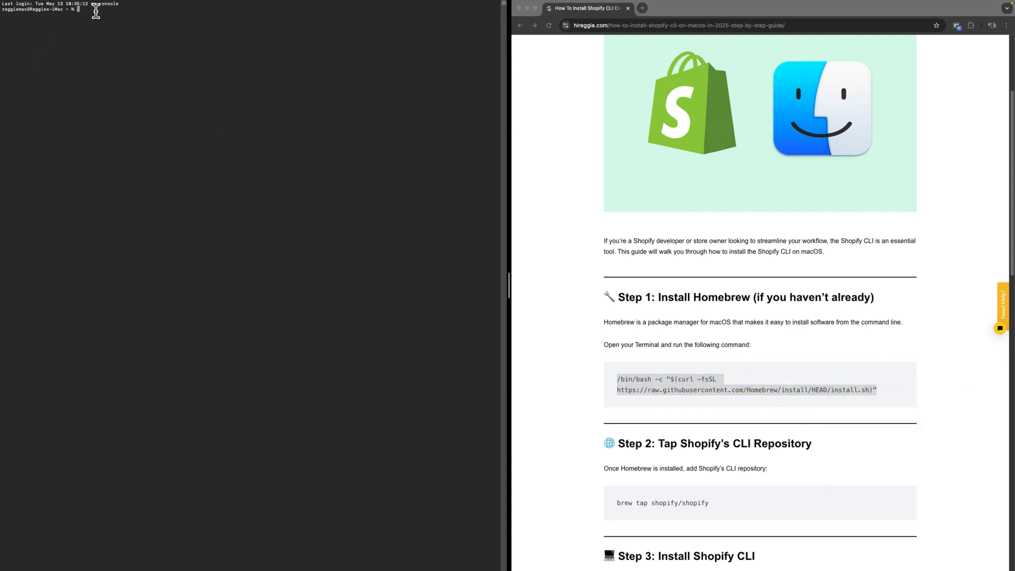
pyautogui.write('/bin/bash -c "$(curl -fsSL https://raw.githubusercontent.com/Homebrew/install/HEAD/install.sh)"')
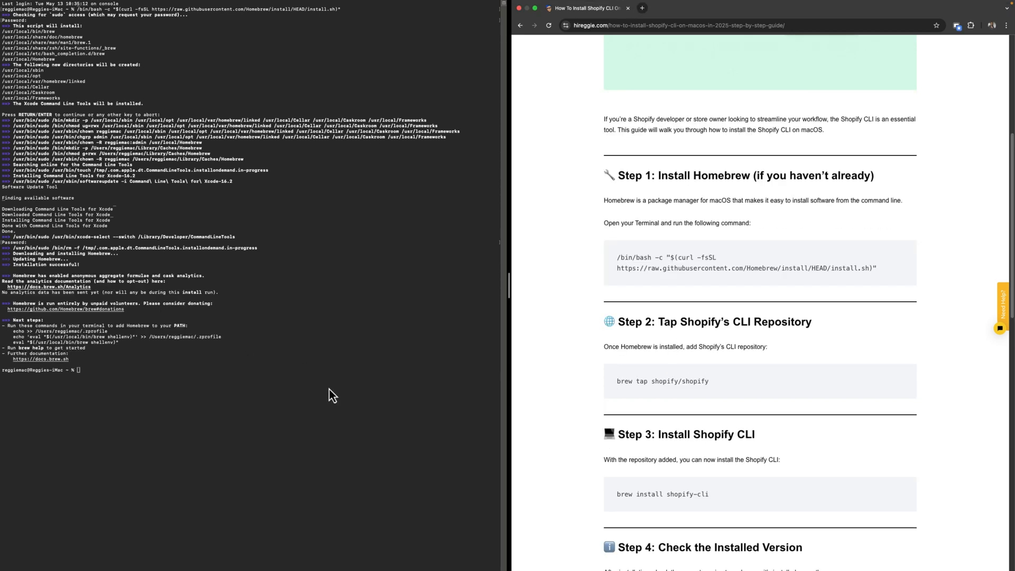
# Copy 'brew tap shopify/shopify' from the guide and run it in Terminal.
pyautogui.doubleClick(629, 322)
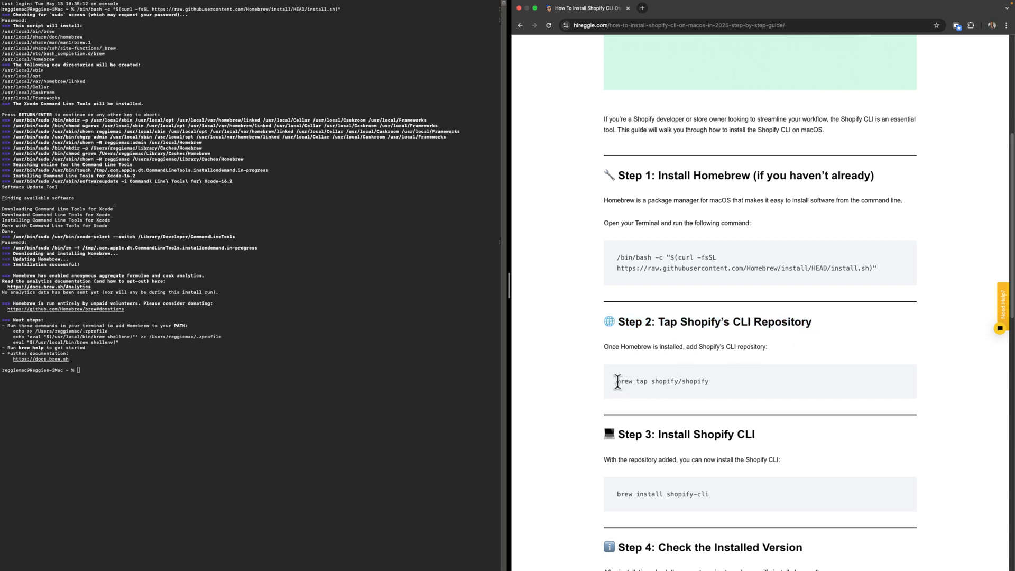
pyautogui.rightClick(661, 380)
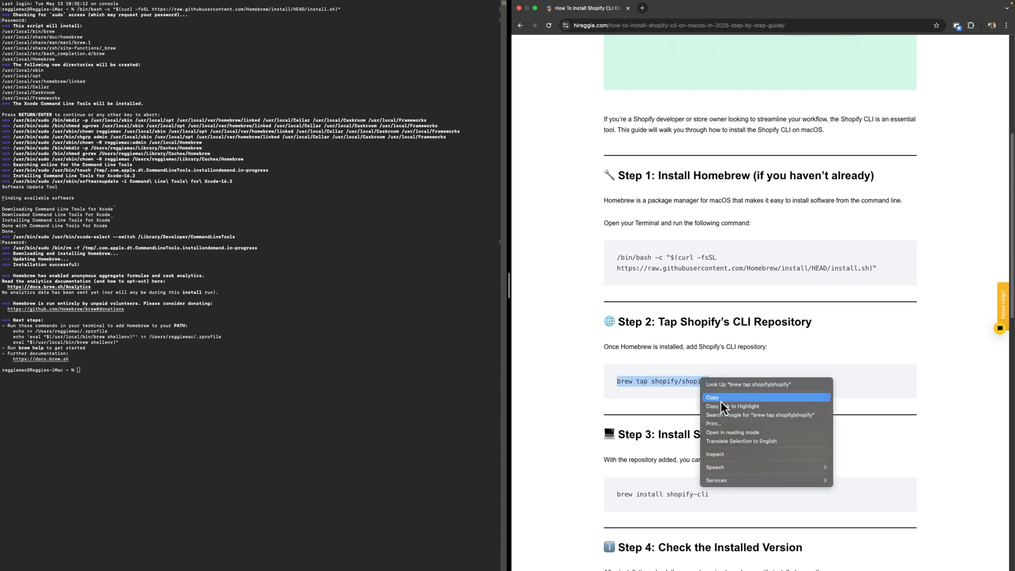
pyautogui.click(711, 397)
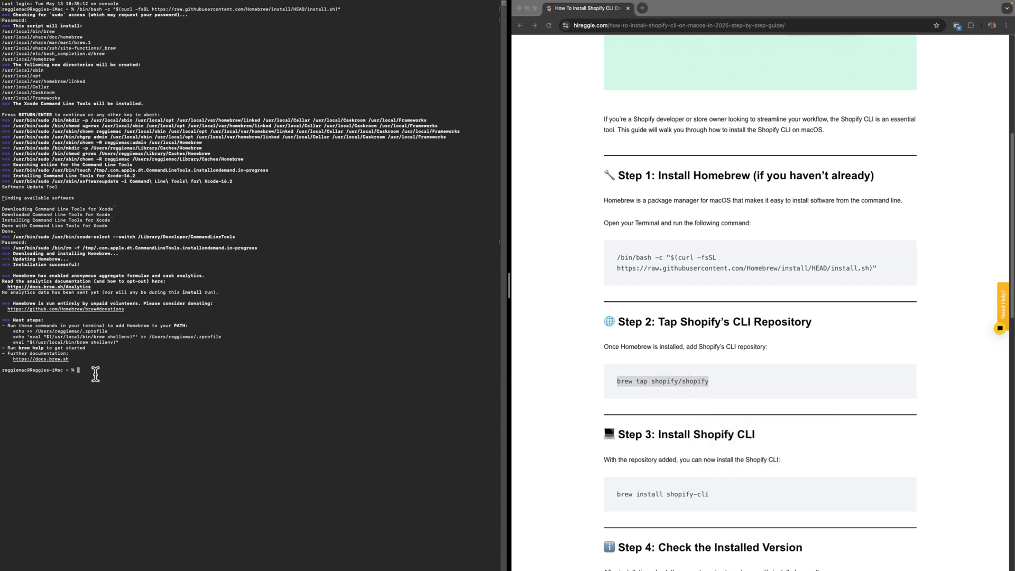
pyautogui.write('brew tap shopify/shopify')
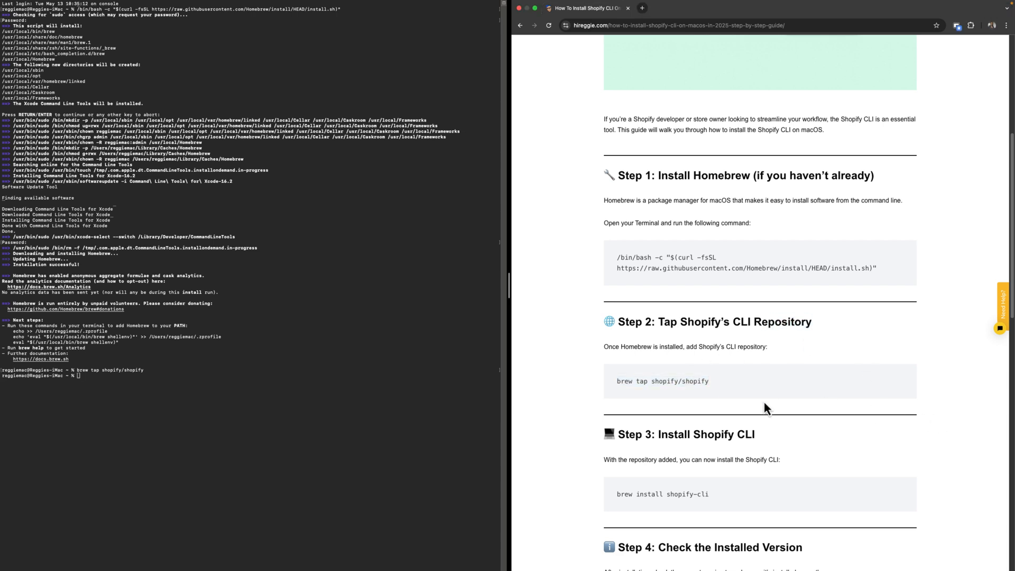
# Find Step 3 in the guide and run 'brew install shopify-cli' in Terminal.
pyautogui.scroll(-3)
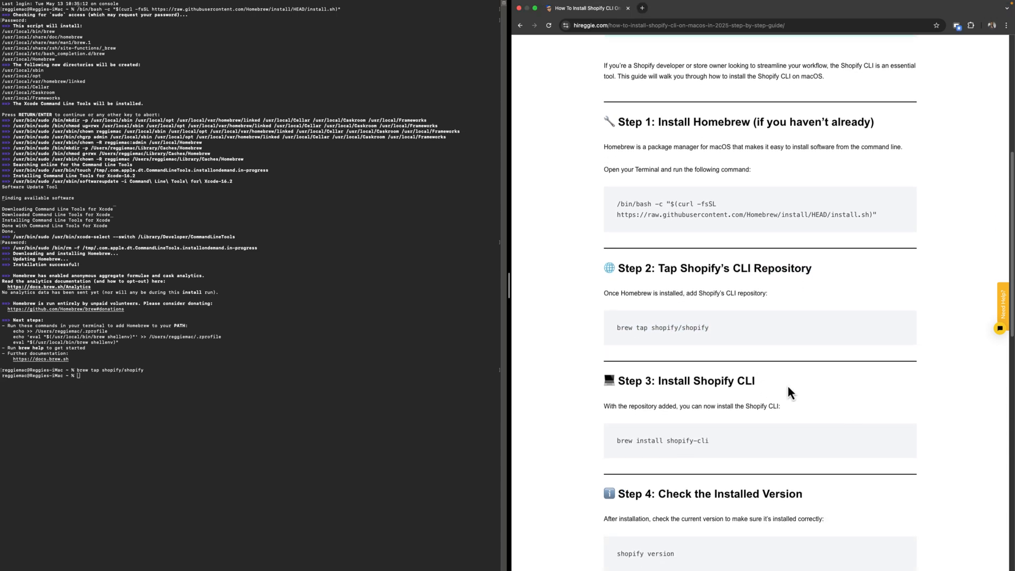
pyautogui.tripleClick(683, 380)
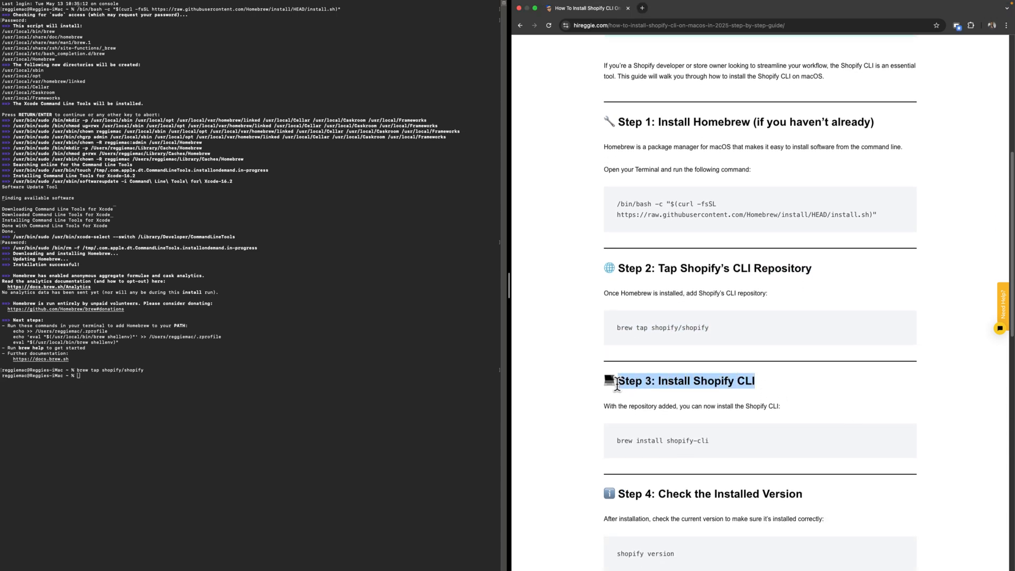
pyautogui.scroll(-3)
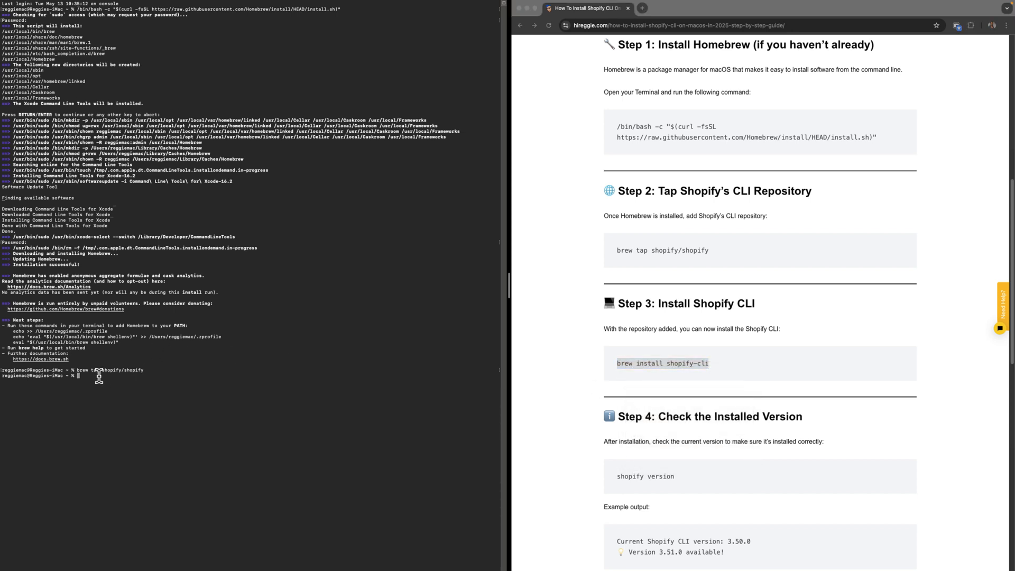
pyautogui.write('brew install shopify-cli')
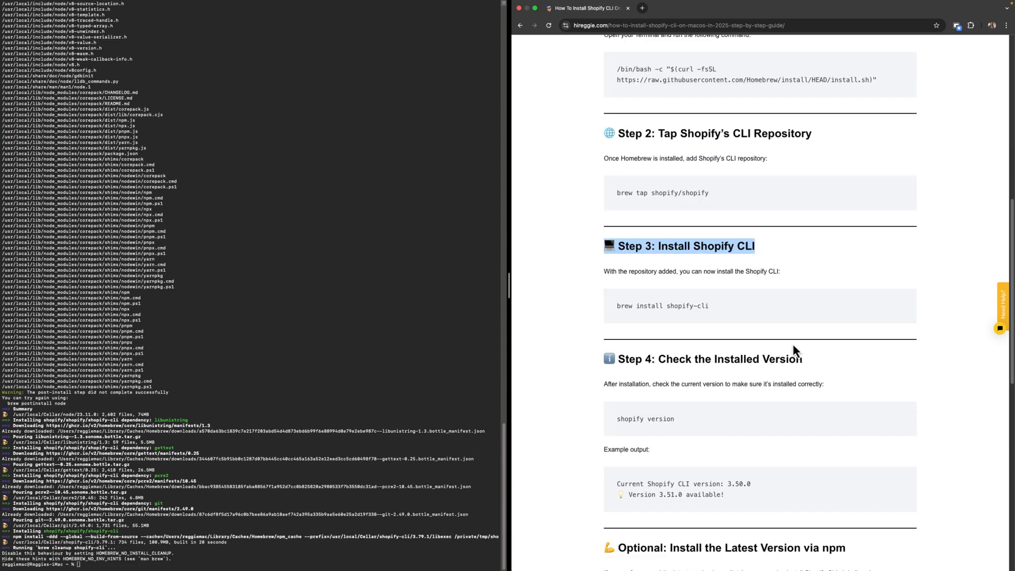
pyautogui.moveTo(637, 435)
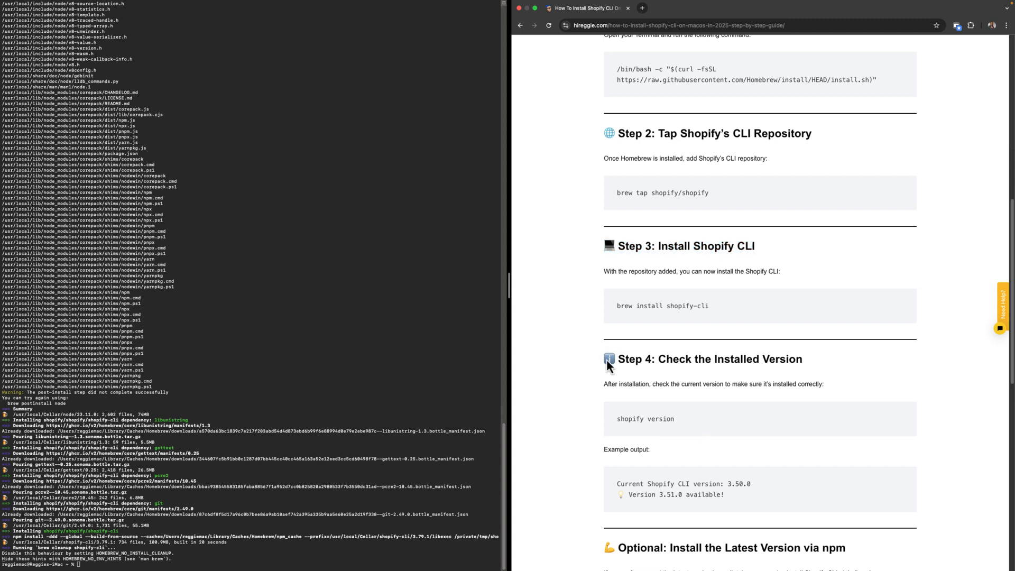
# Copy 'shopify version' from Step 4 and enter it at the Terminal prompt.
pyautogui.doubleClick(643, 418)
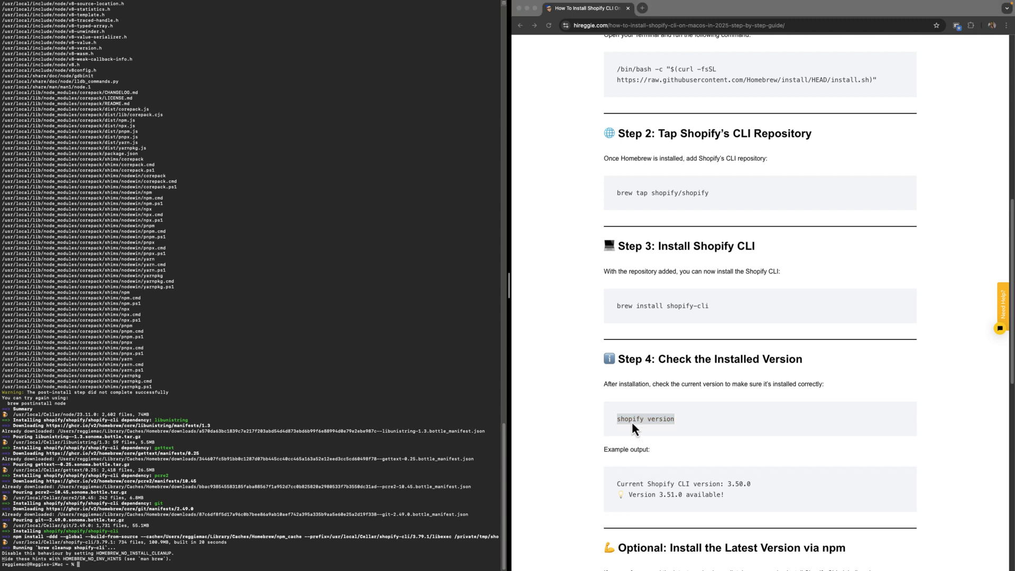
pyautogui.moveTo(633, 430)
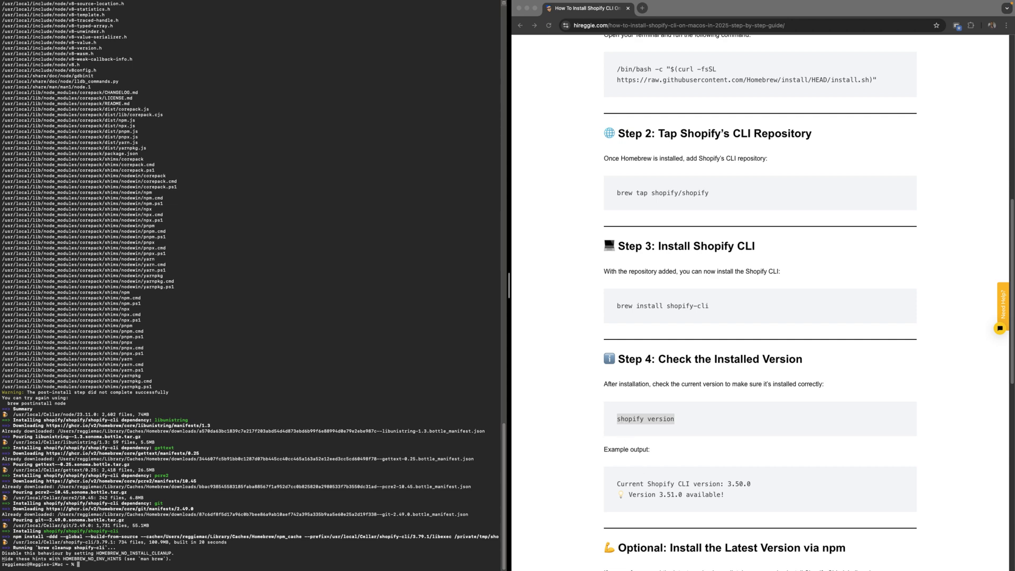
pyautogui.write('shopify version')
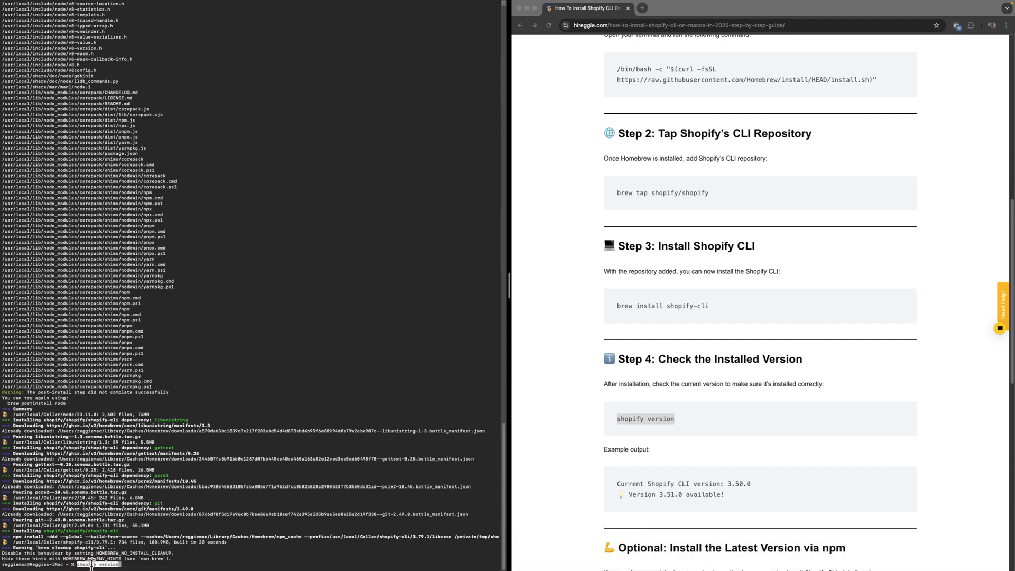